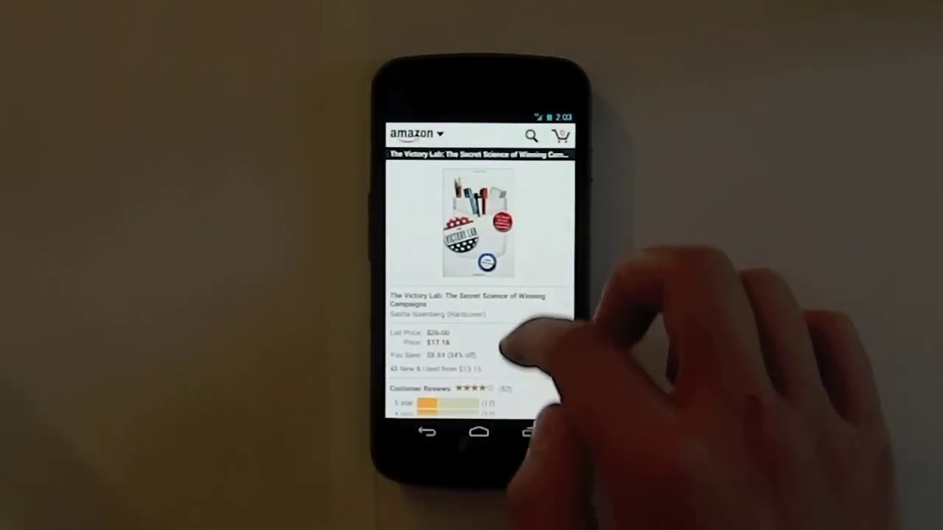
Scroll the Cracking the AP exam results and open the European History guide.
scroll(down, 3)
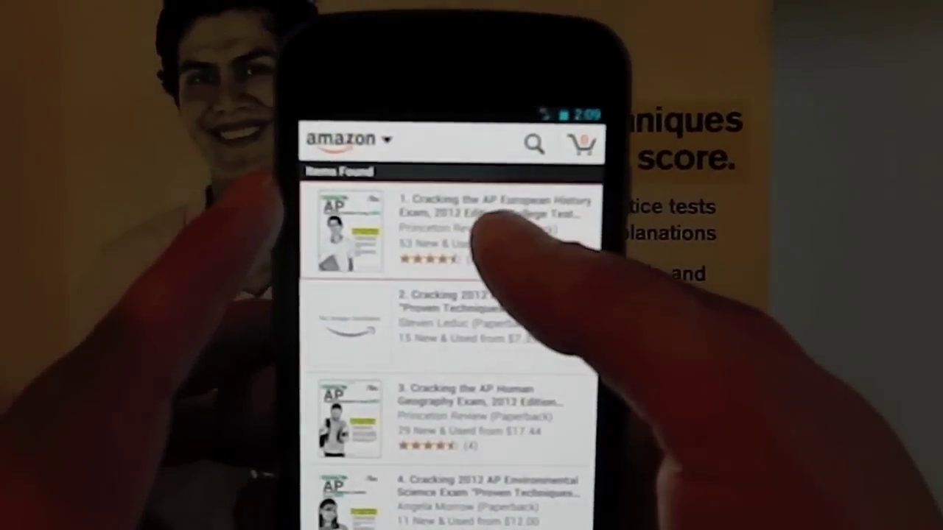
click(464, 221)
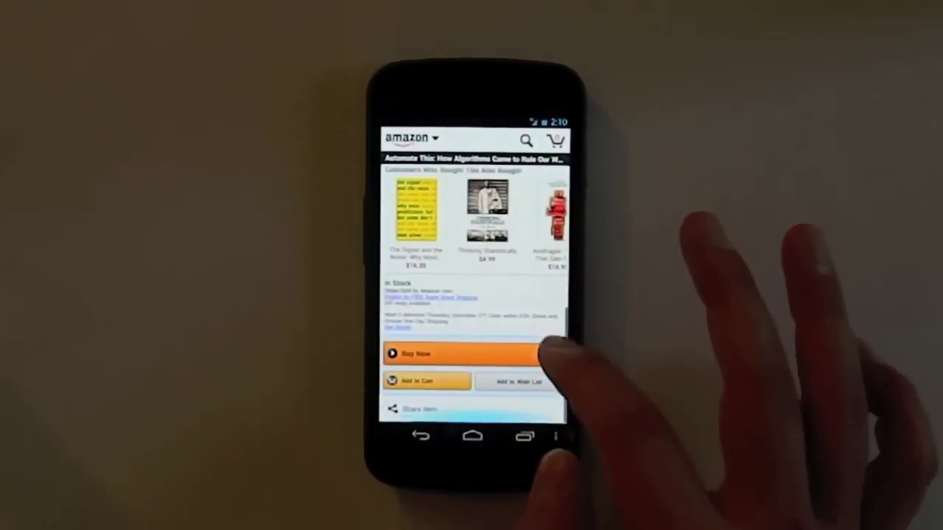
Choose Buy Now on the Automate This product page.
click(518, 381)
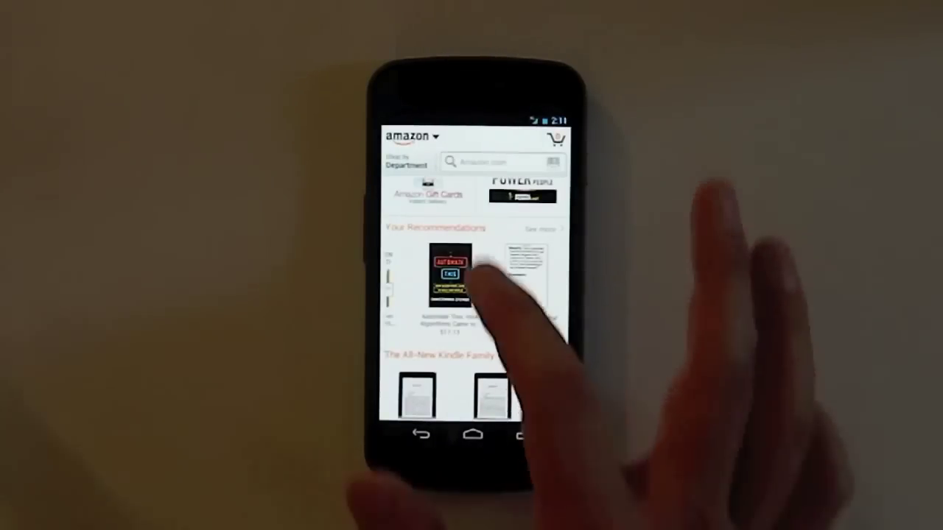
Open the amazon navigation menu and go to Your Account.
click(412, 137)
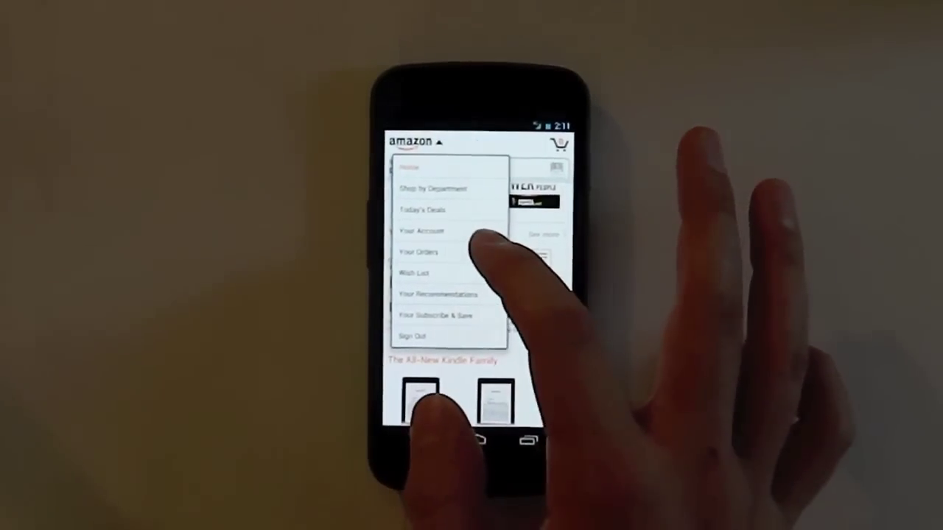
click(420, 253)
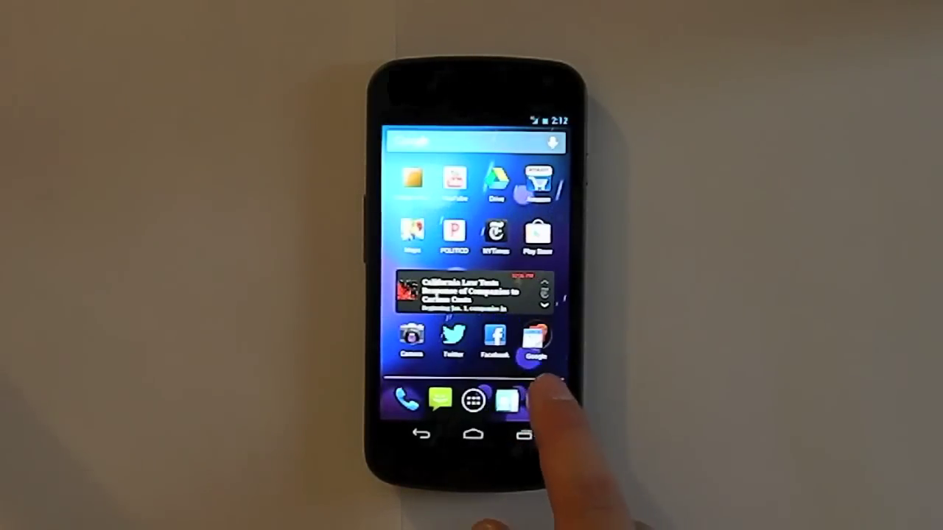
Launch Chrome from the home screen dock.
click(511, 400)
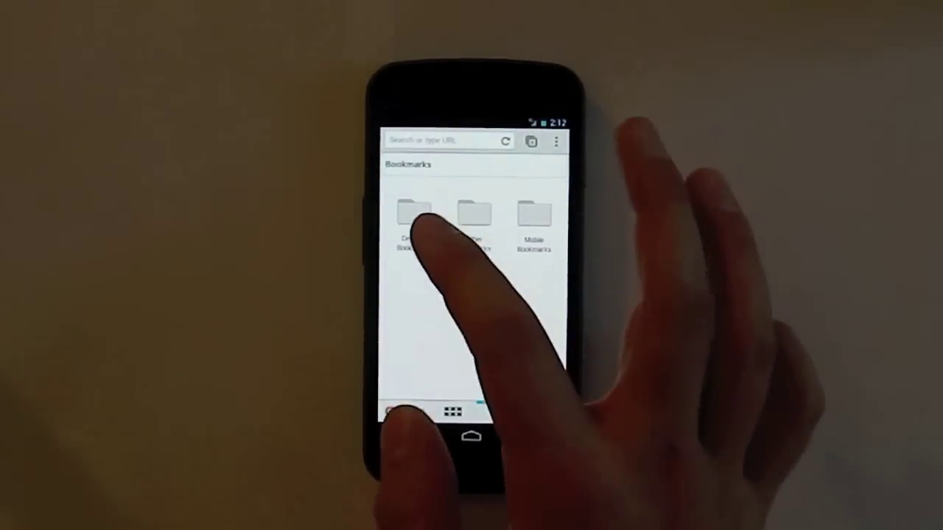
Open the first folder on Chrome's Bookmarks page.
click(415, 215)
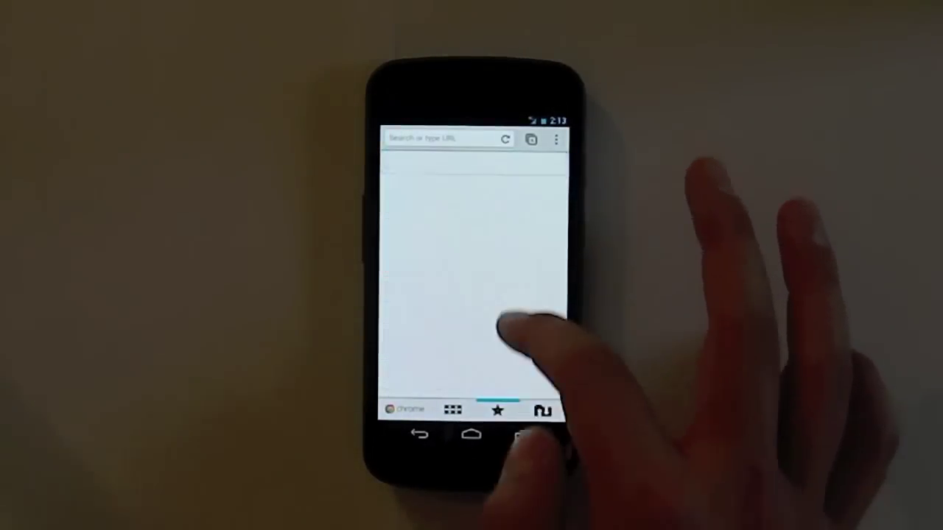
Show the Other devices list of synced tabs and scroll through it.
click(541, 411)
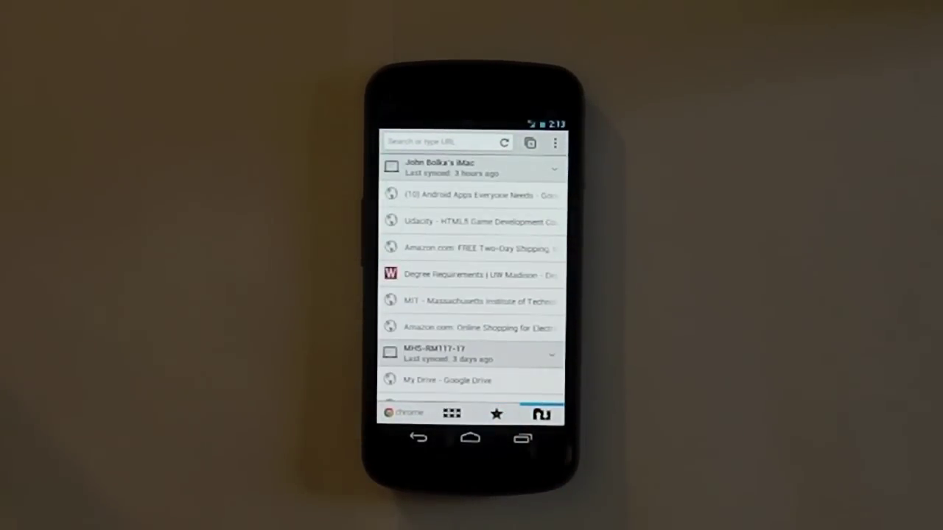
scroll(down, 3)
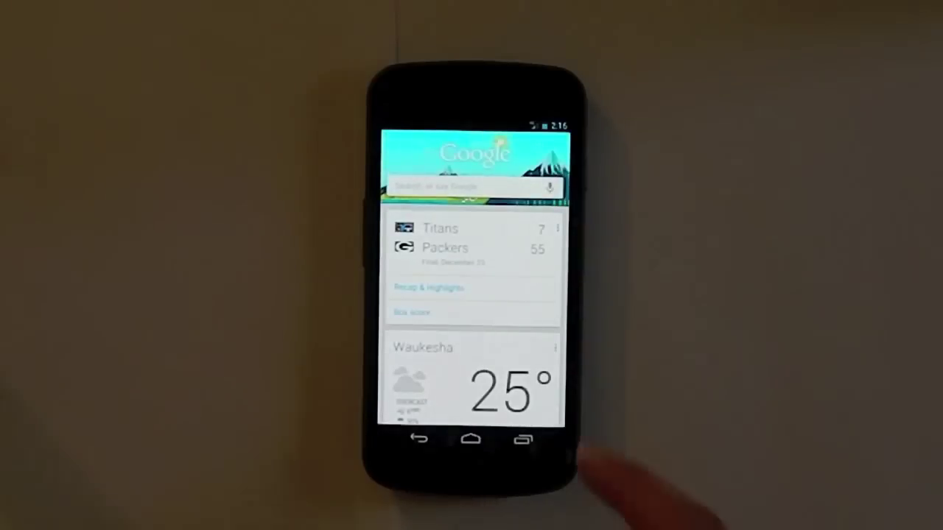
Swipe down past the Titans vs Packers score card to the Waukesha weather card.
scroll(down, 3)
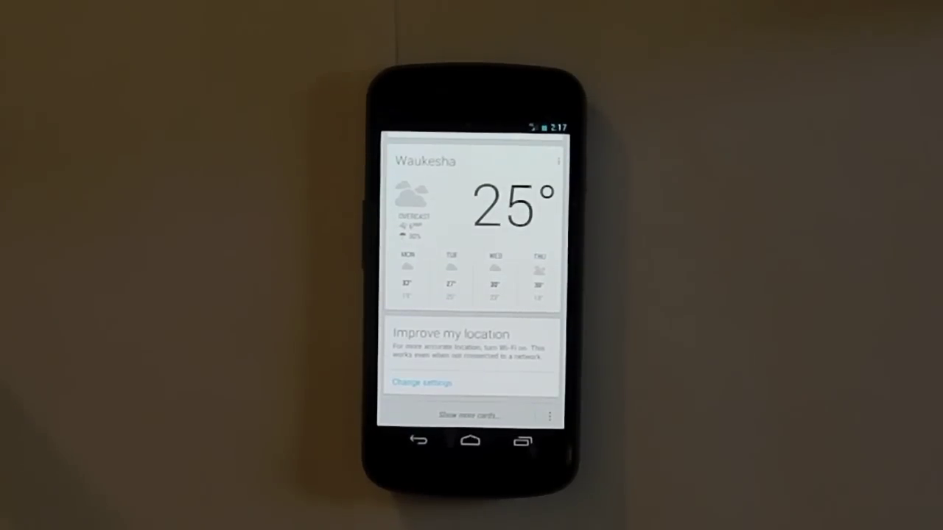
scroll(down, 3)
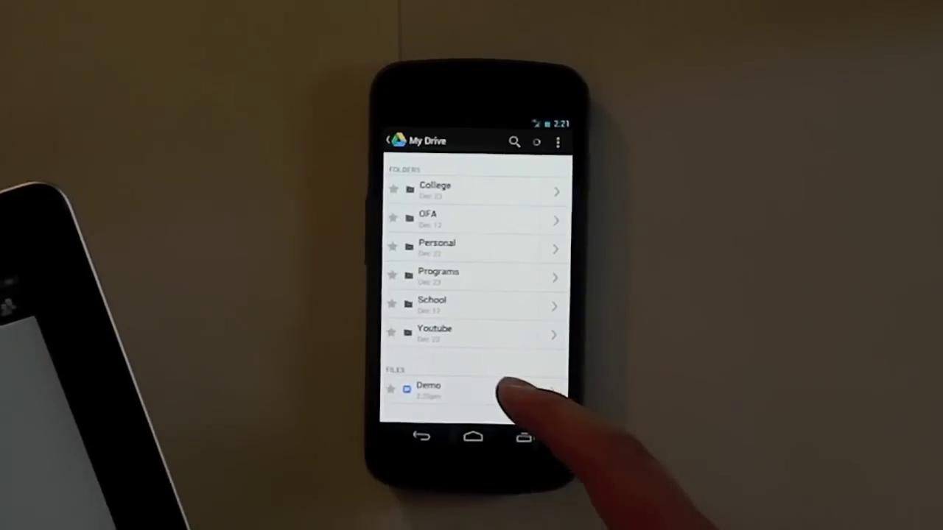
Open the Demo document listed in My Drive.
click(435, 391)
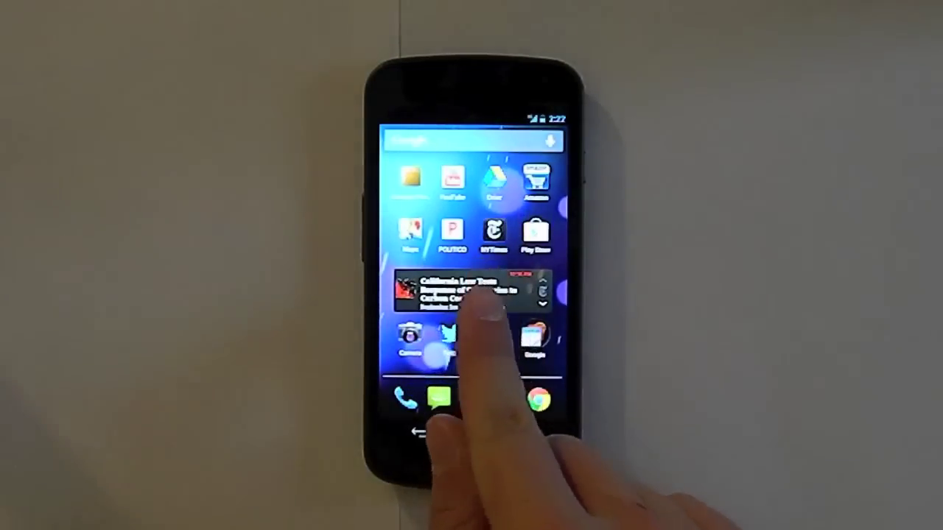
Open the NYT e-book price war article and scroll through it.
click(468, 291)
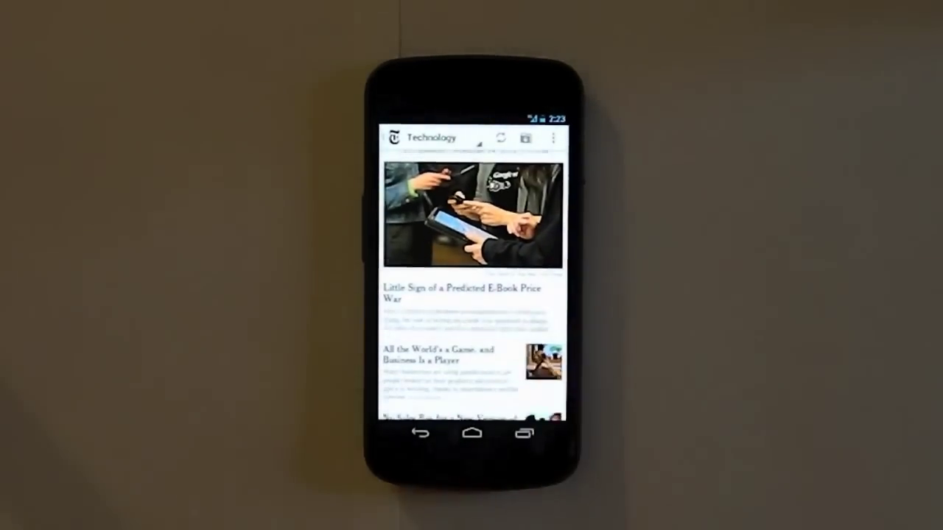
click(460, 291)
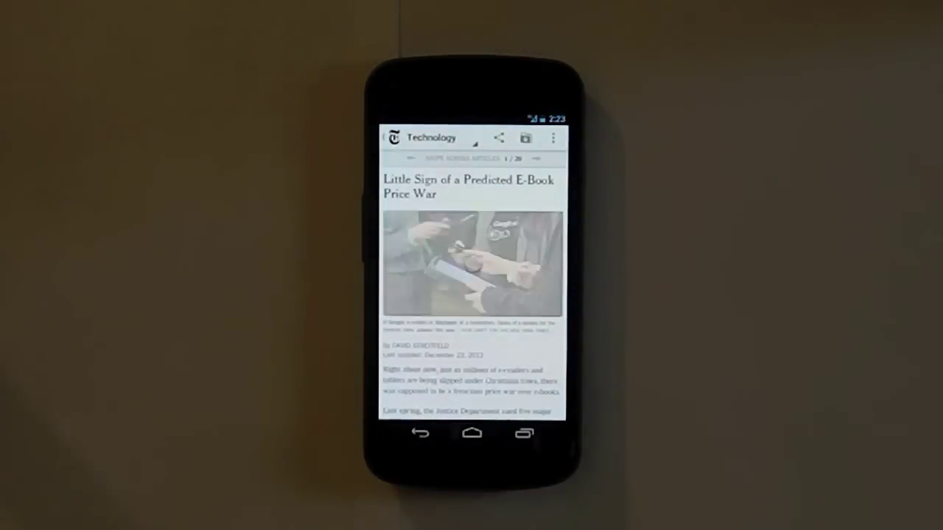
scroll(down, 3)
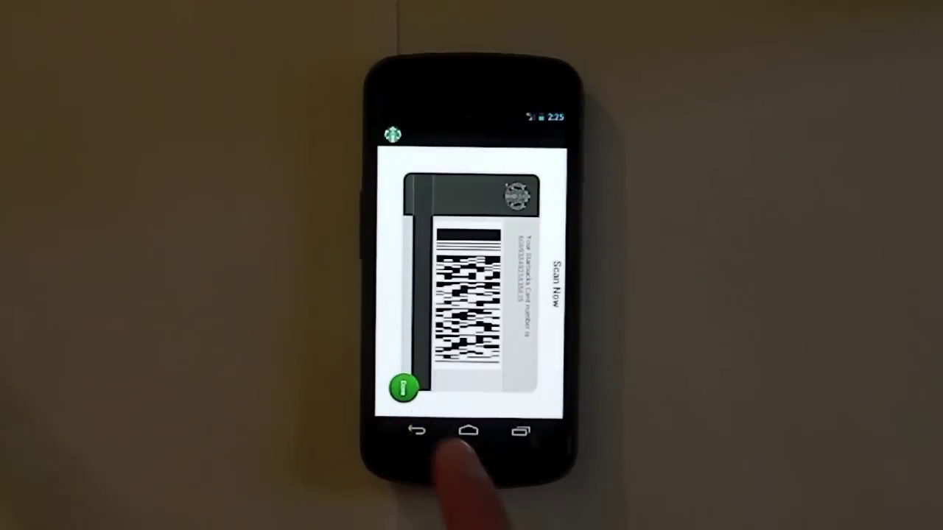
Leave the Starbucks card barcode screen.
click(407, 434)
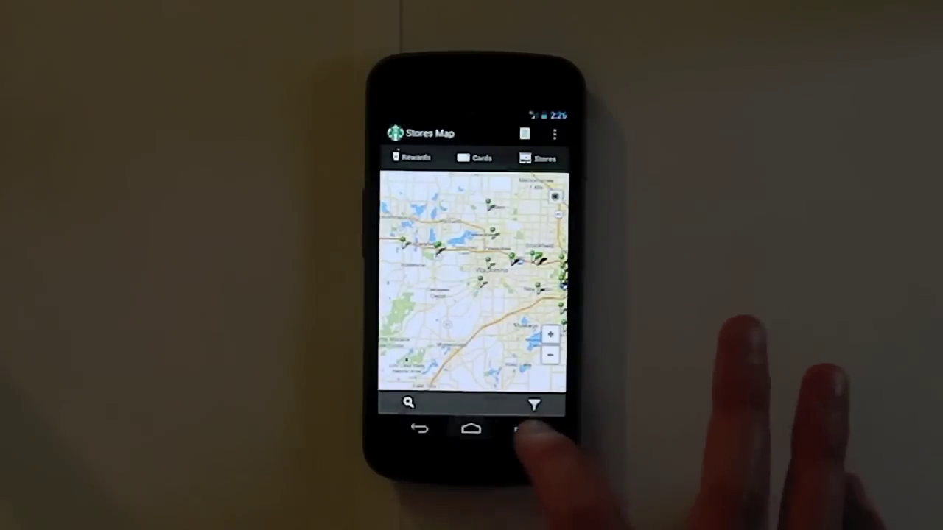
Switch to the Starbucks Stores tab to see nearby store pins on the map.
click(475, 428)
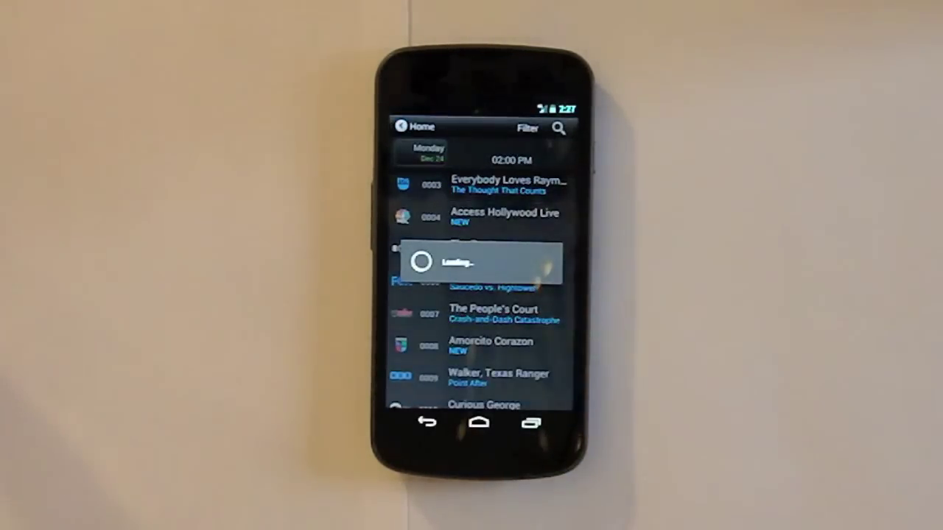
Return to the Time Warner Cable home screen and try Live TV, getting the unavailable notice.
click(504, 217)
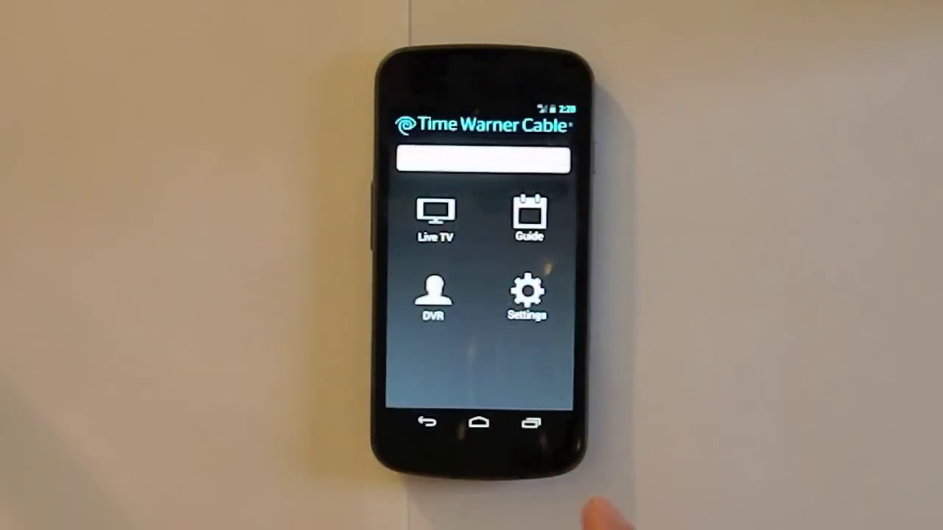
click(434, 220)
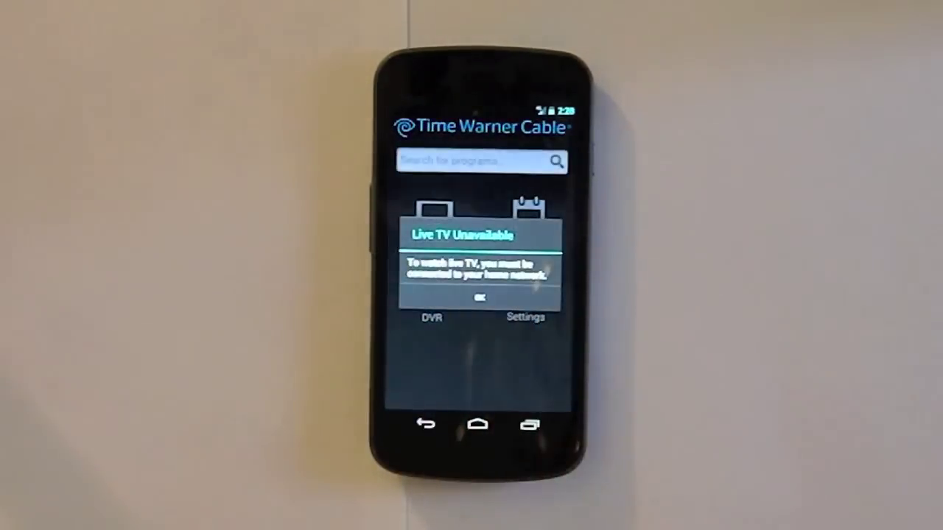